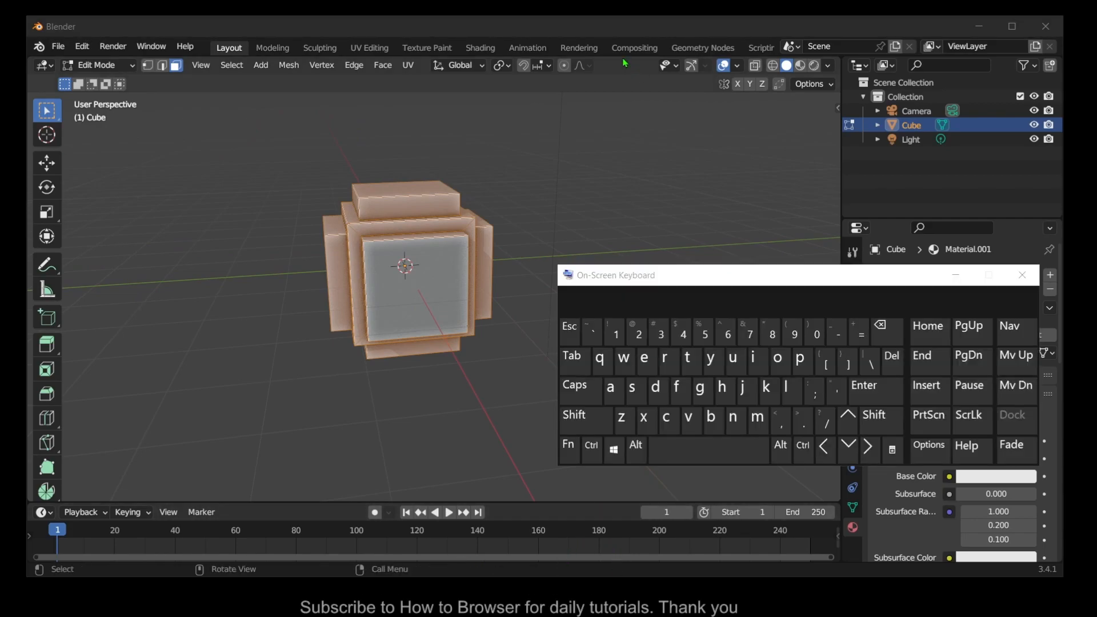
# Invert the cube's face selection with Ctrl+I on the on-screen keyboard, leaving only the front face selected
pyautogui.click(573, 414)
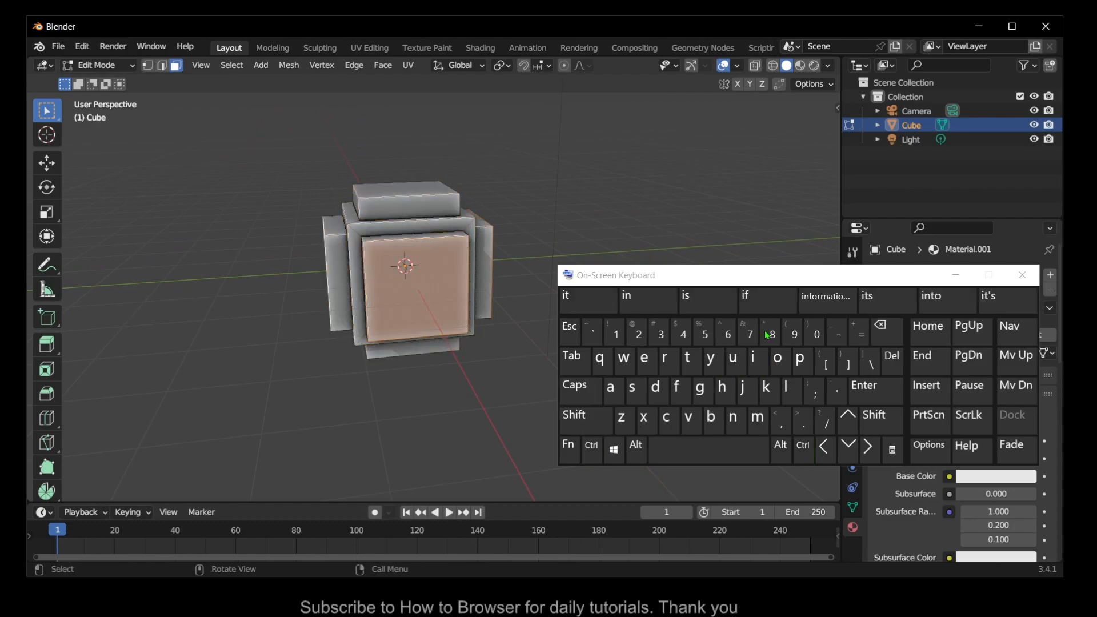
pyautogui.click(757, 359)
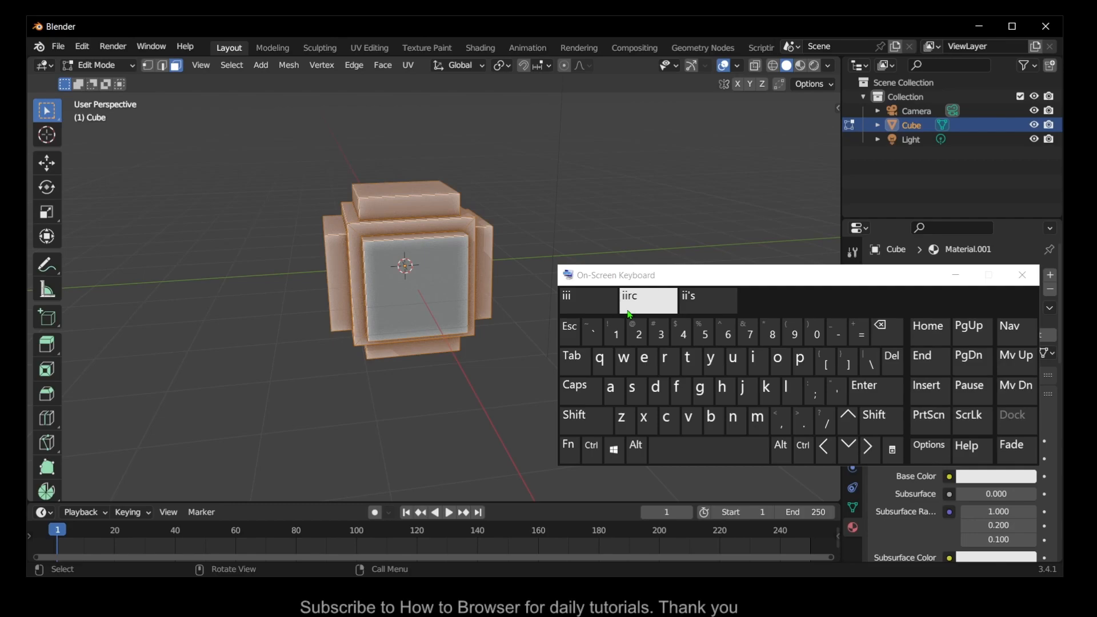
pyautogui.moveTo(1020, 275)
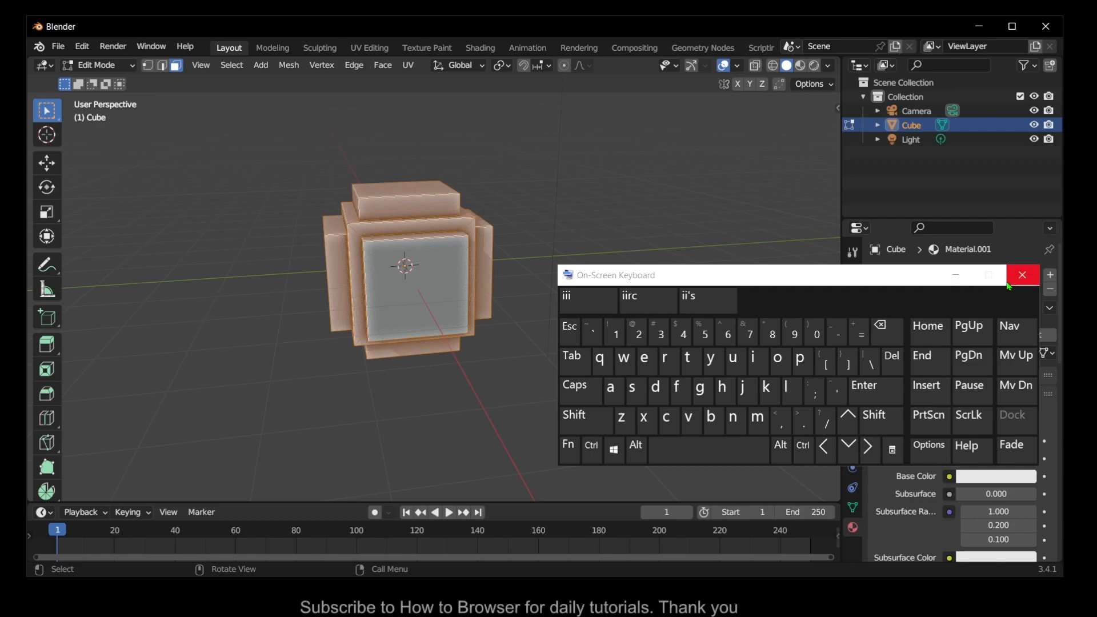